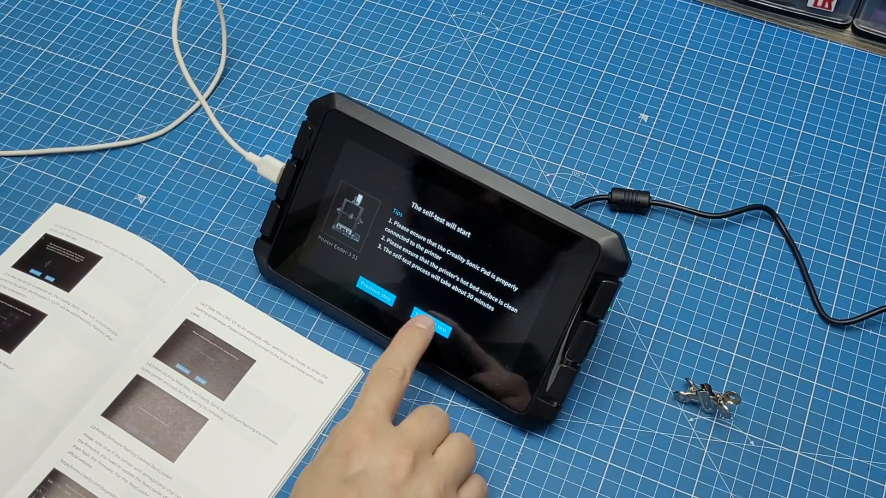
# Begin the Ender-3 S1 self-test and confirm the print cooling fan spins.
pyautogui.click(429, 328)
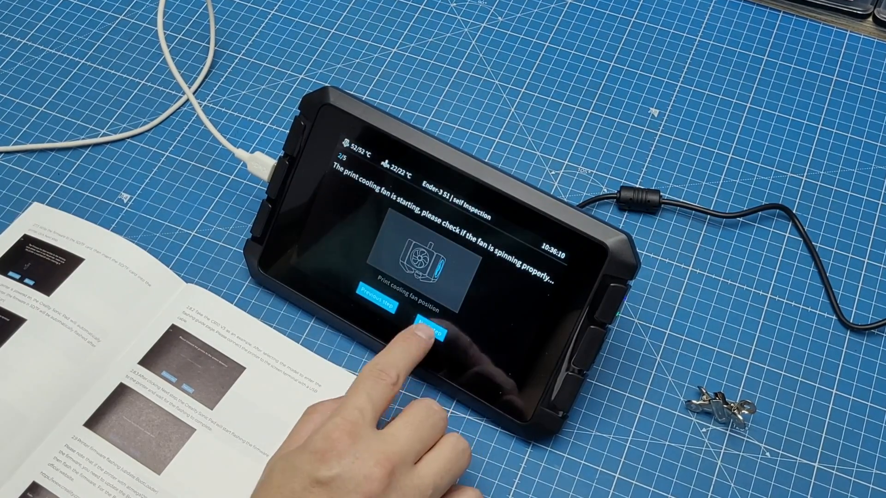
pyautogui.click(430, 328)
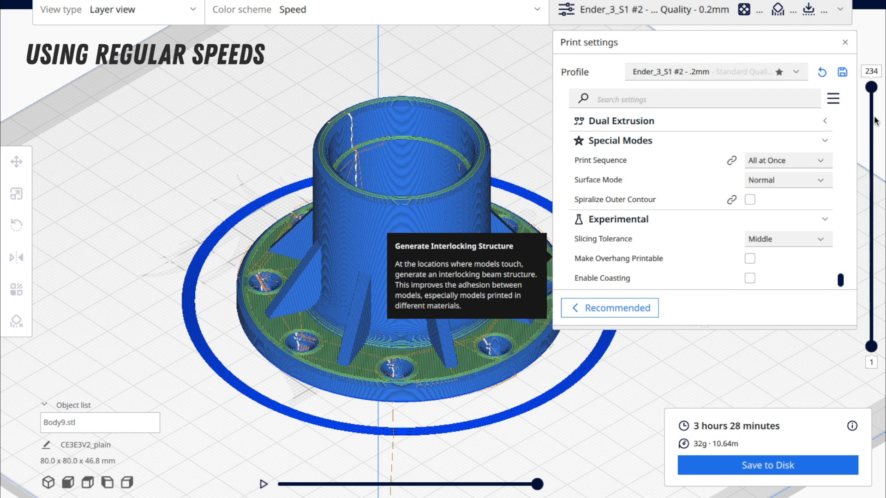
# Preview the flanged part with the E3S1 SP SUPER profile, cutting the estimate from 3h28m to 2h27m.
pyautogui.moveTo(871, 99); pyautogui.dragTo(871, 200)
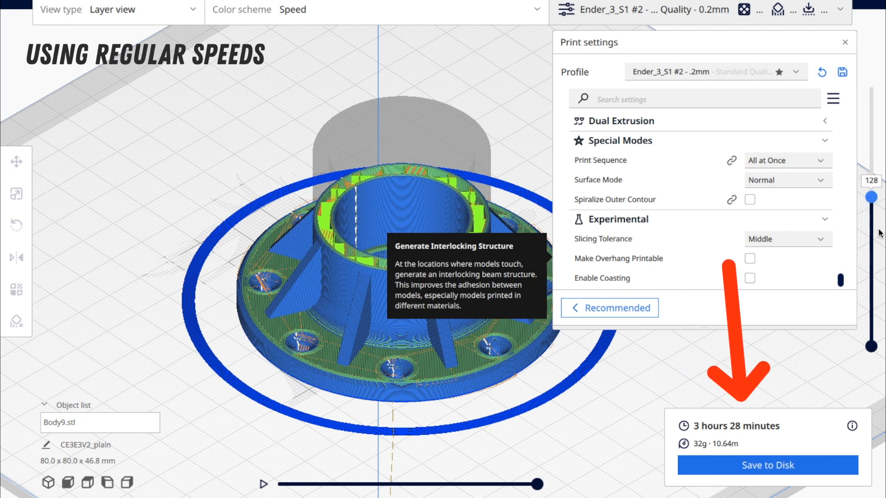
pyautogui.moveTo(872, 197); pyautogui.dragTo(872, 306)
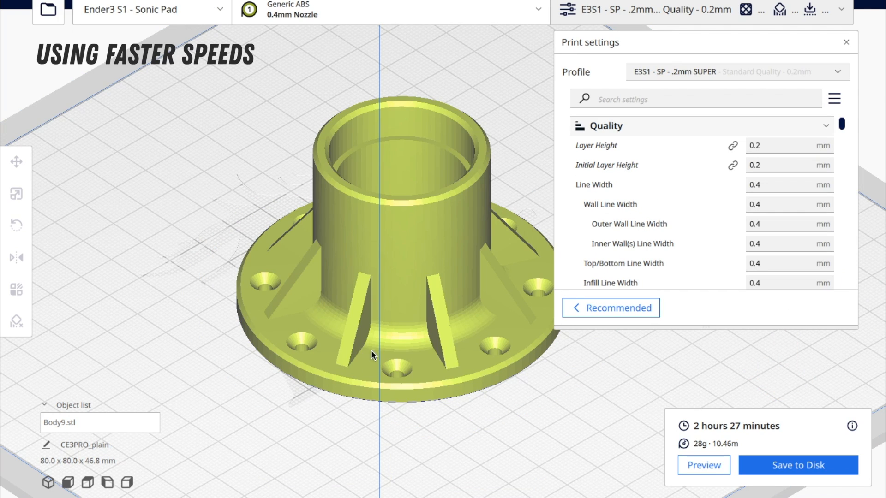
pyautogui.click(703, 465)
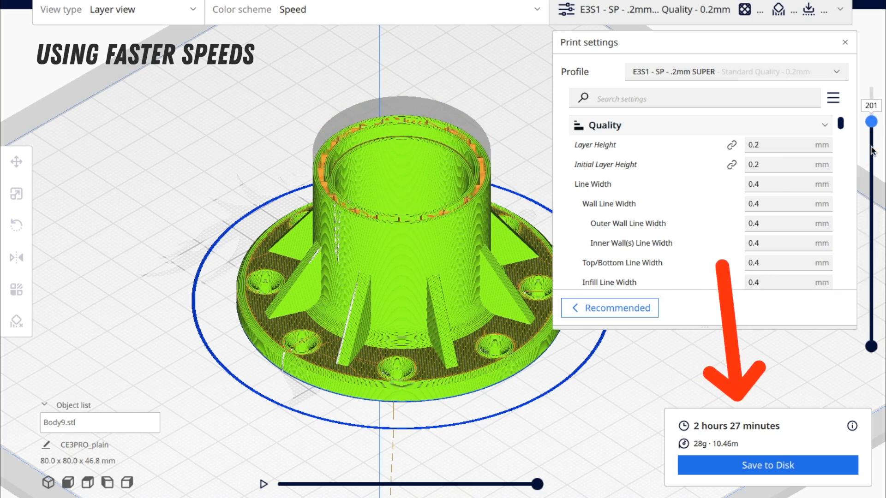
pyautogui.moveTo(870, 121); pyautogui.dragTo(870, 327)
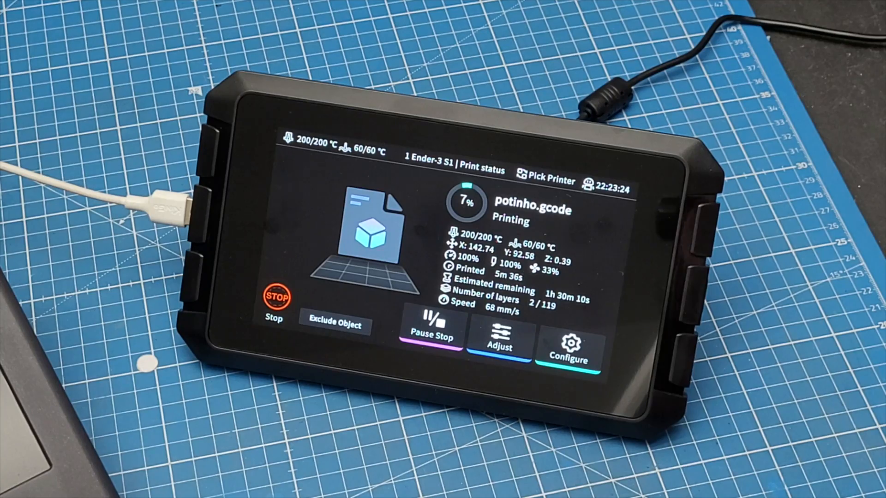
# Start printing potinho.gcode on the Ender-3 S1 from the file list.
pyautogui.click(498, 341)
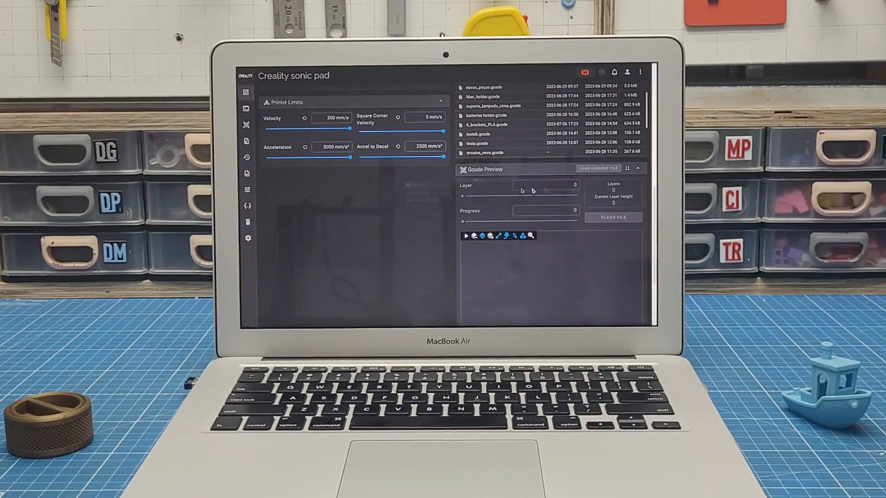
# Load printer.cfg in the web editor and scroll to the RESUME and CANCEL_PRINT macros.
pyautogui.click(598, 168)
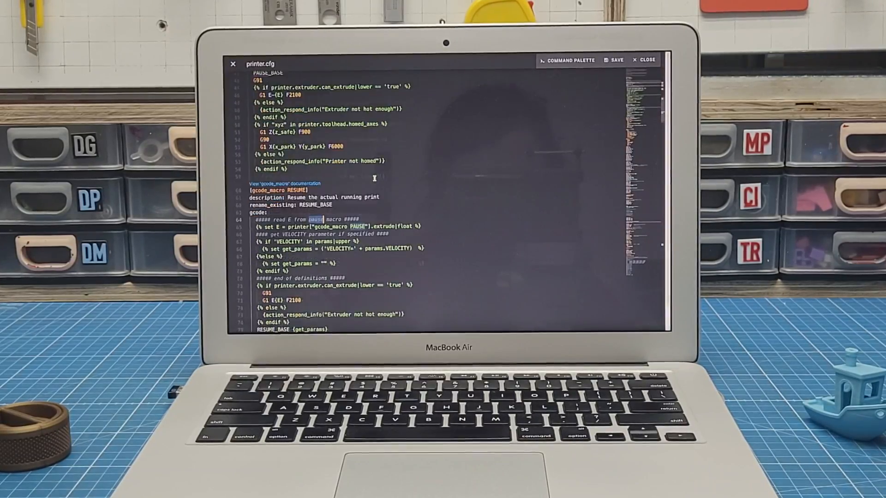
pyautogui.scroll(-3)
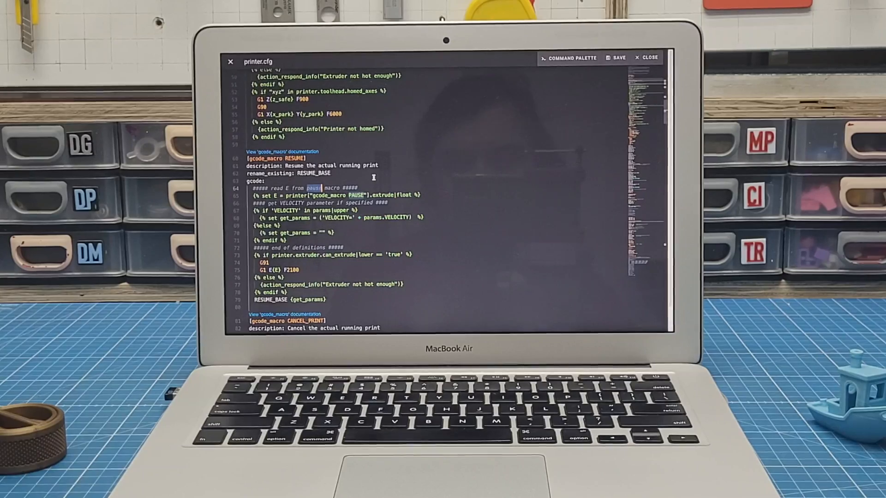